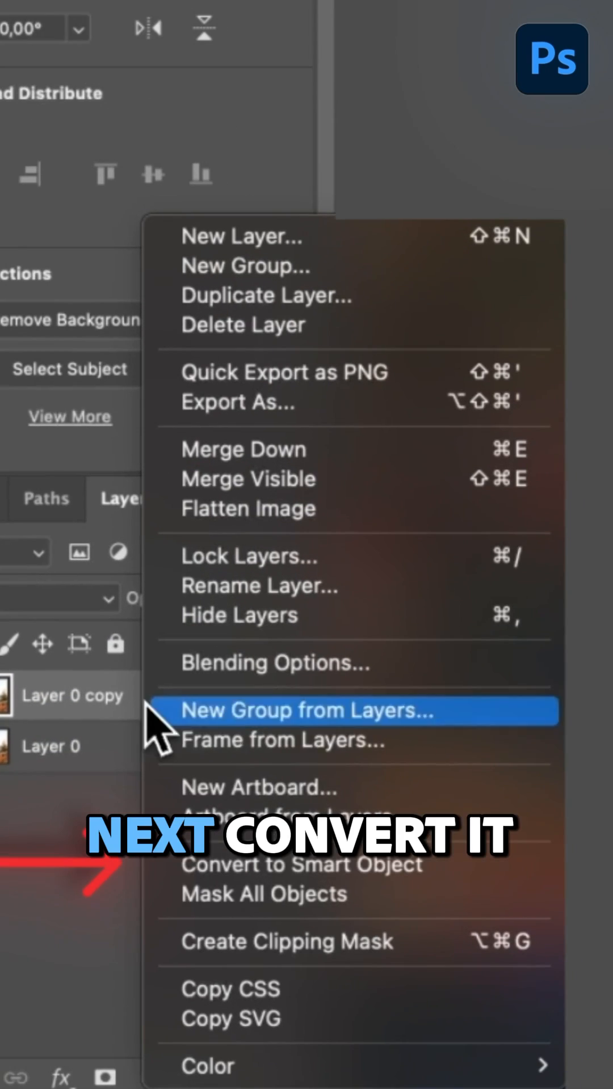
Convert the Layer 0 copy photo layer into a smart object.
left_click(300, 864)
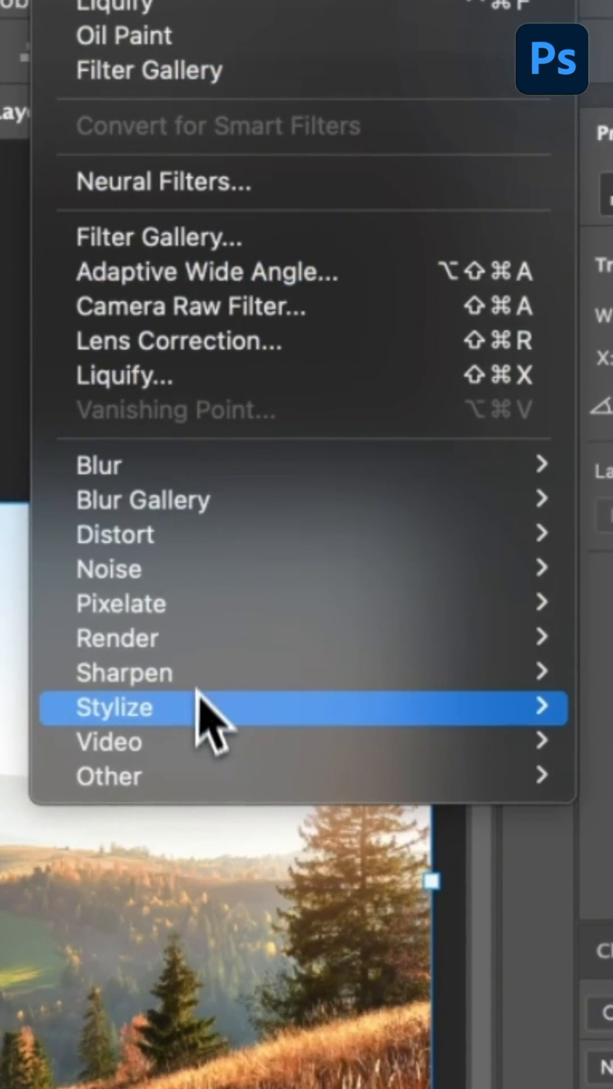
Apply Oil Paint (Stylization 8.7, Cleanliness 4.9, Scale 10, Bristle 10) and Filter Gallery.
left_click(124, 35)
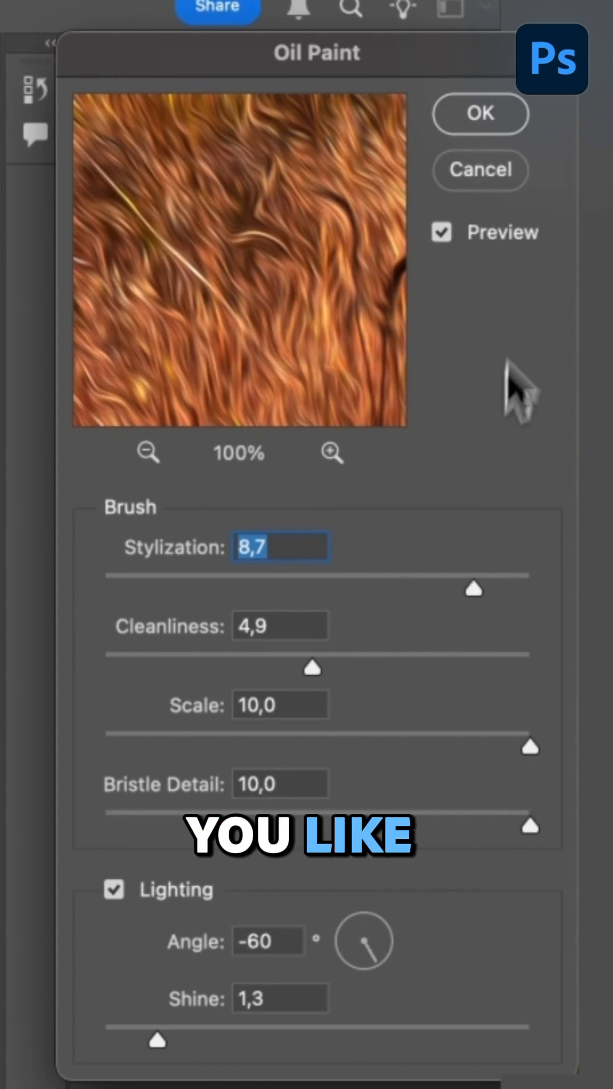
left_click(130, 83)
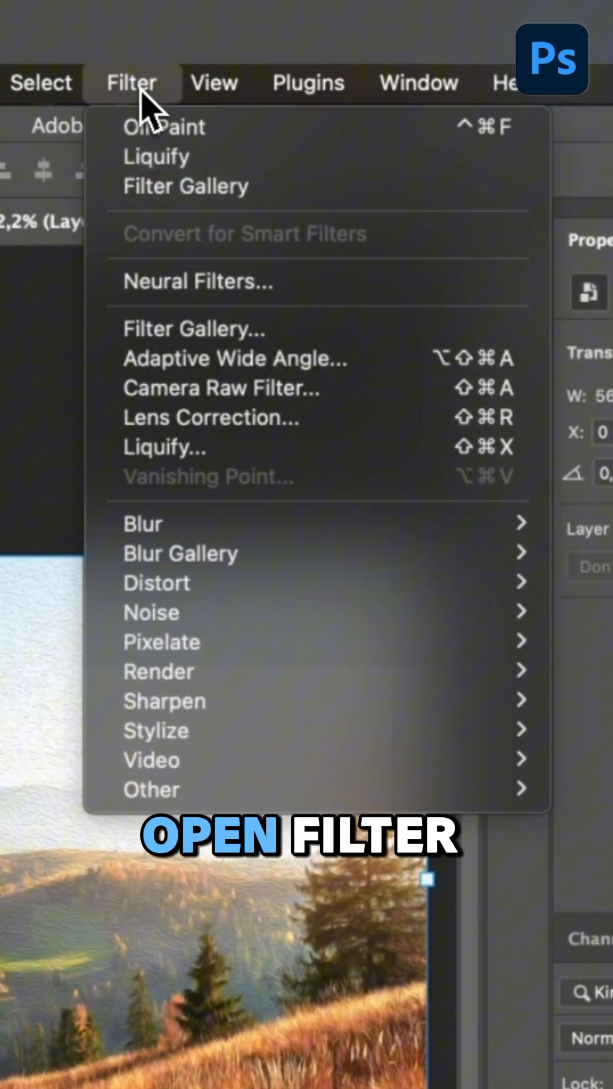
left_click(194, 329)
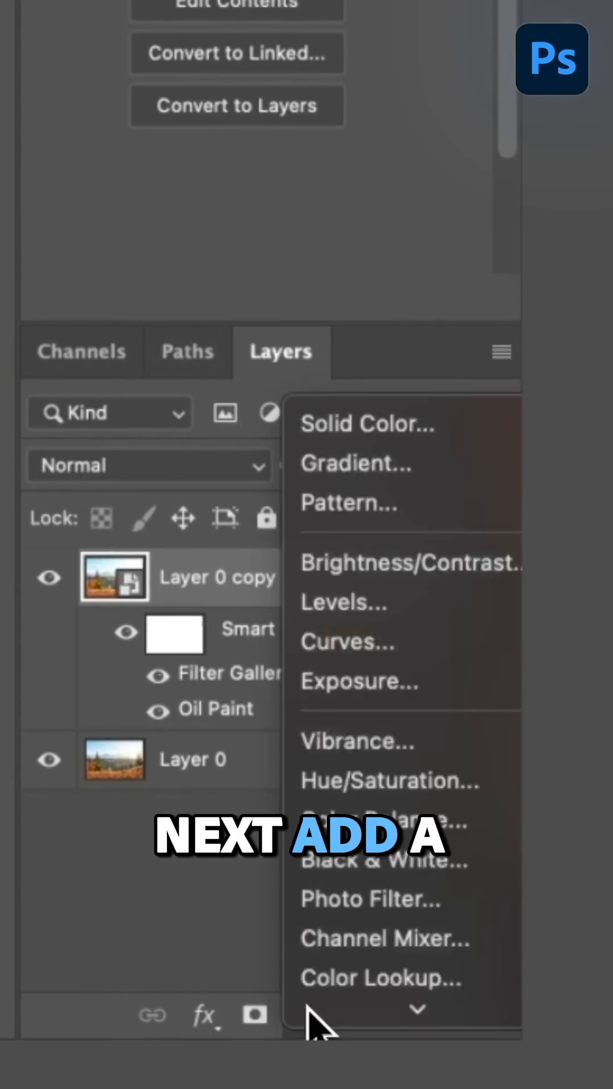
Add a Levels adjustment with output black 14, then a Vibrance adjustment.
left_click(341, 601)
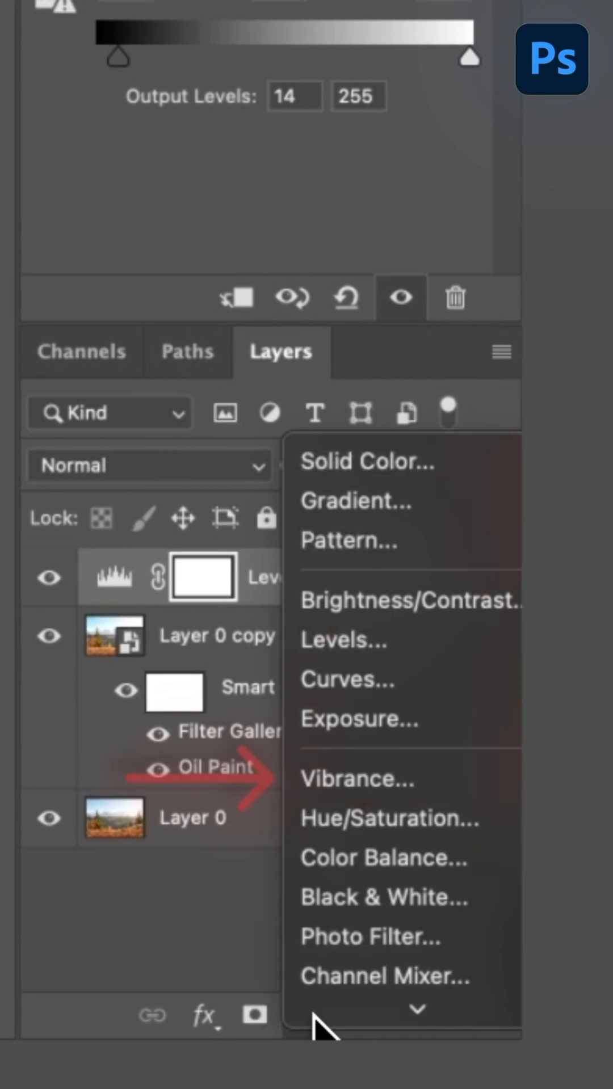
left_click(388, 818)
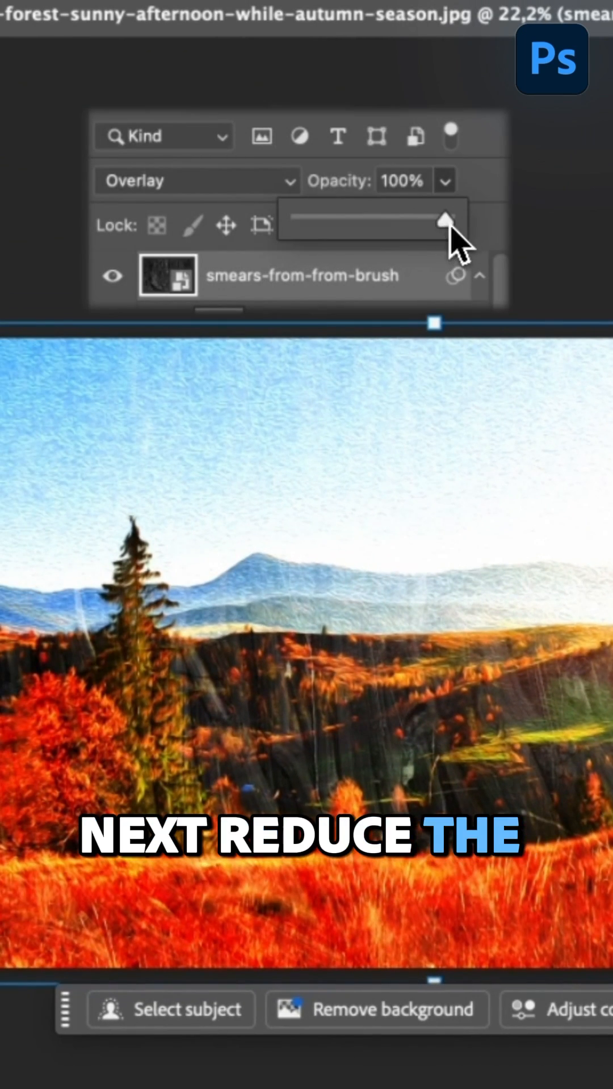
Lower the Overlay smears-from-from-brush texture layer's opacity to 28%.
left_click_drag(442, 219, 326, 219)
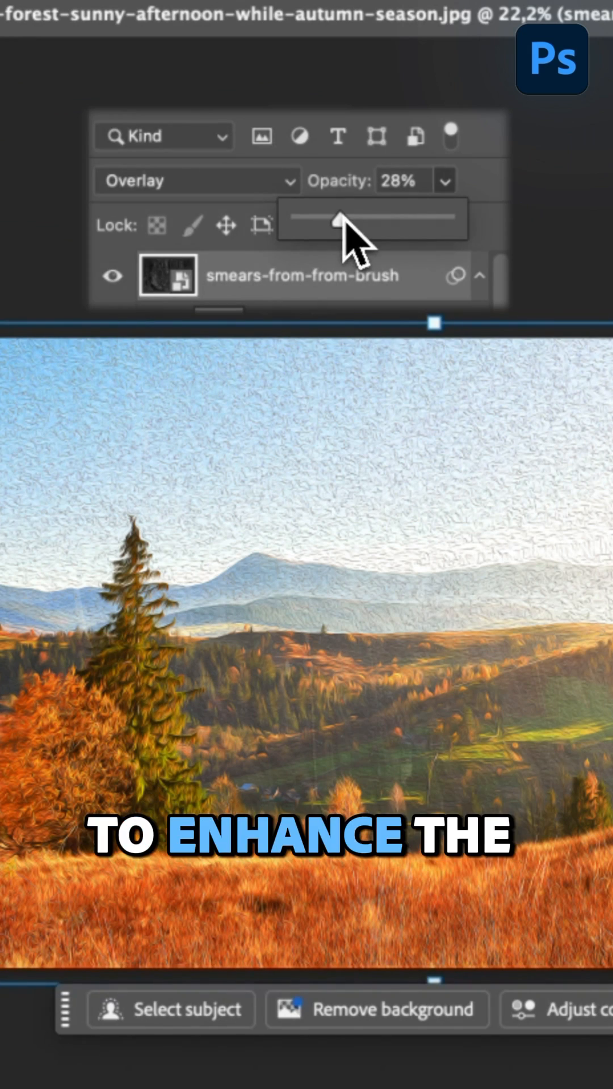